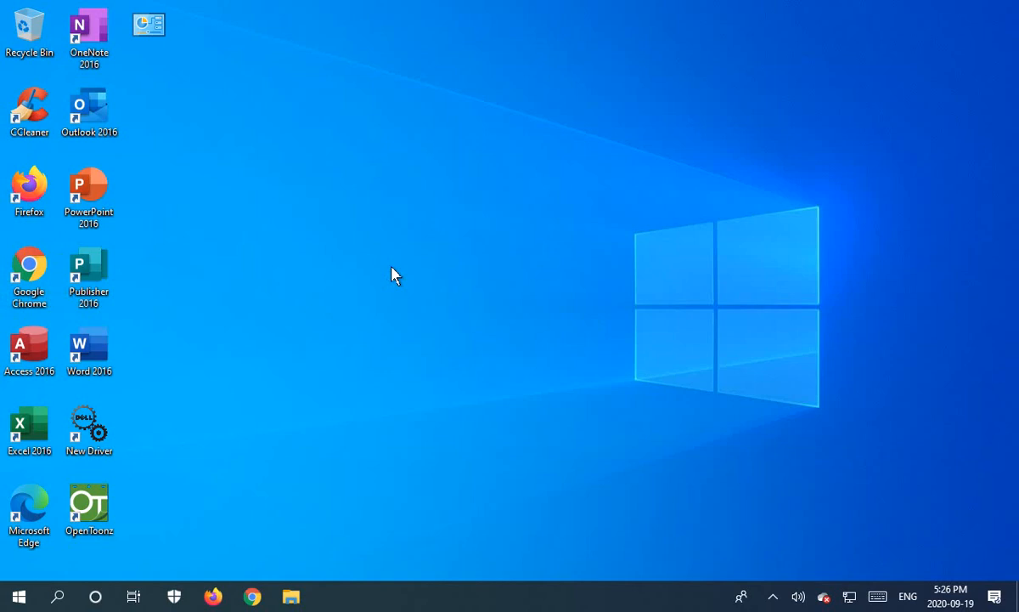
mouse_move(399, 280)
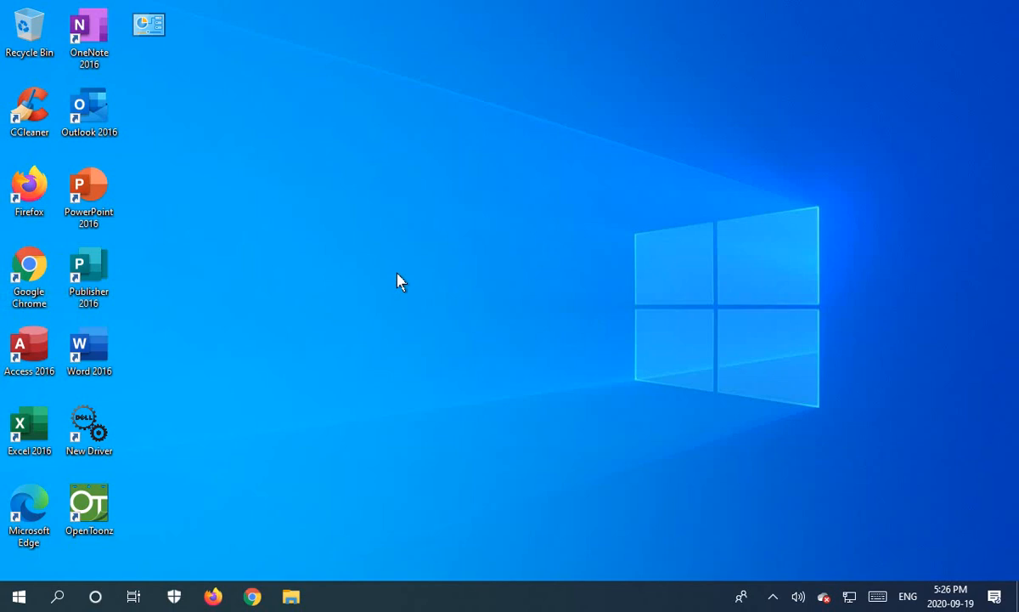
mouse_move(393, 319)
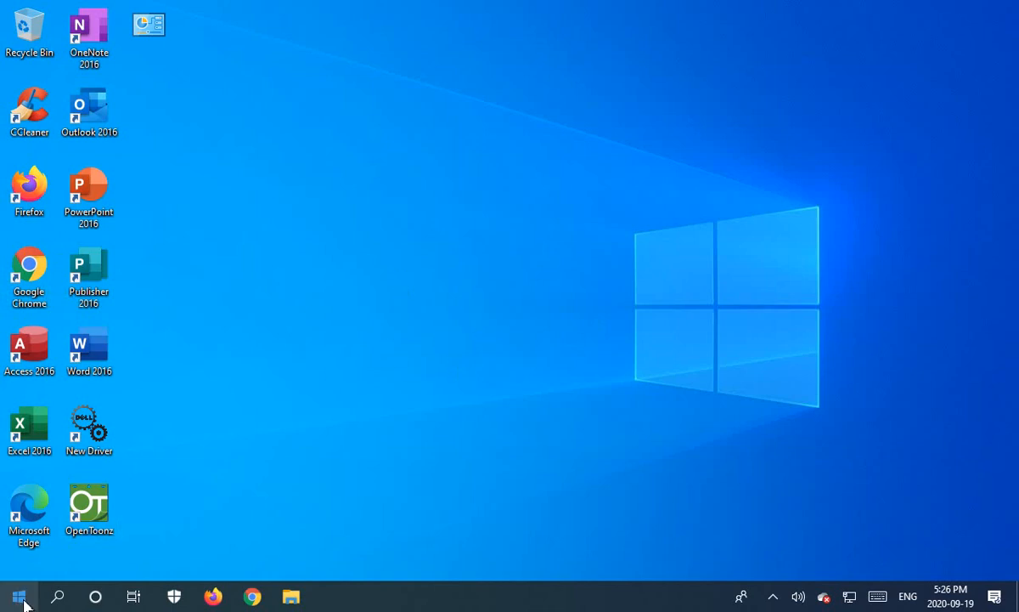
Reach the Windows Update page via Start, Settings and Update & Security.
click(19, 594)
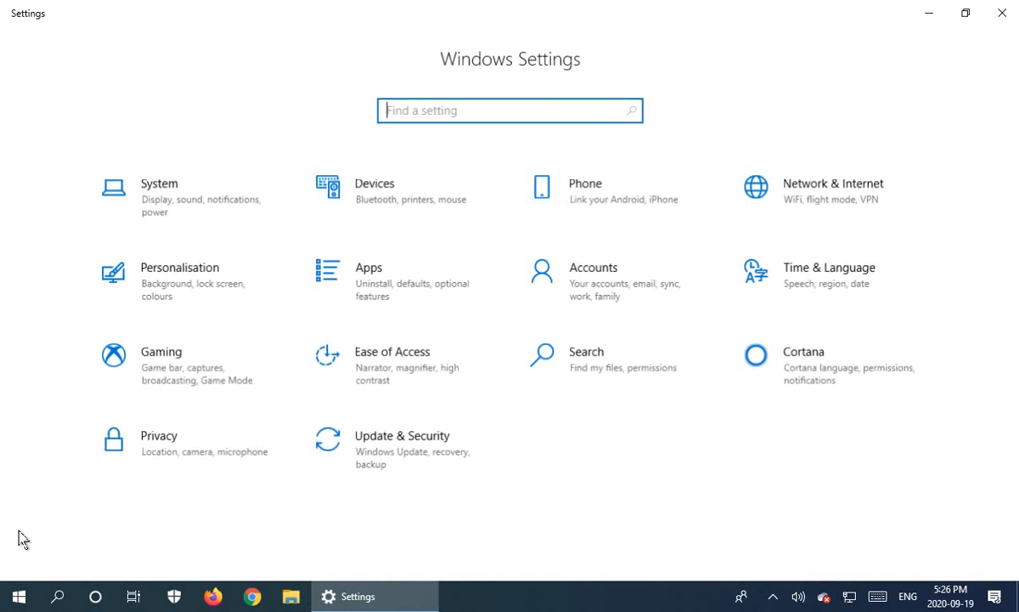
mouse_move(380, 452)
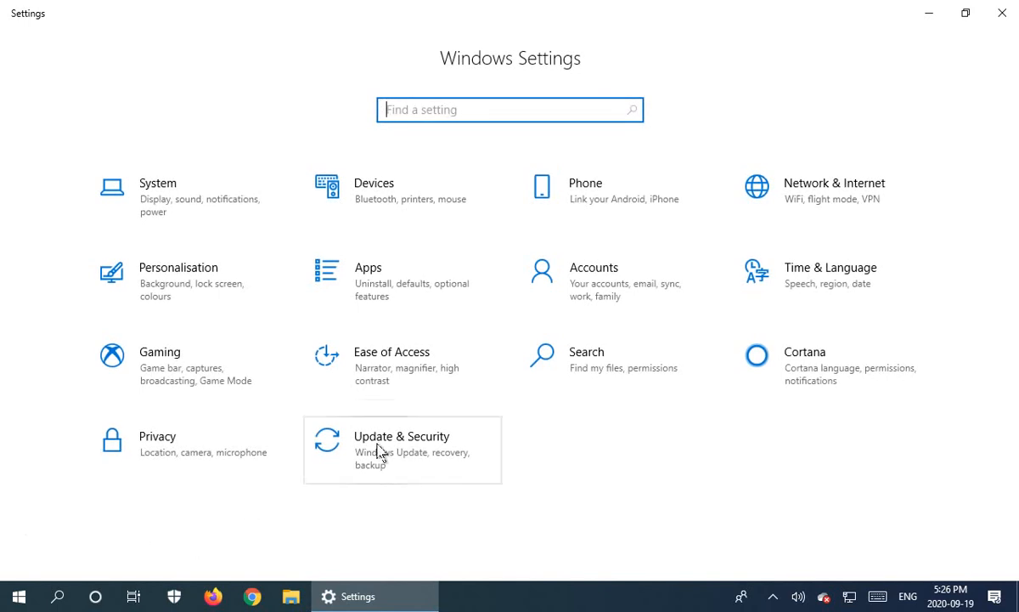
click(401, 435)
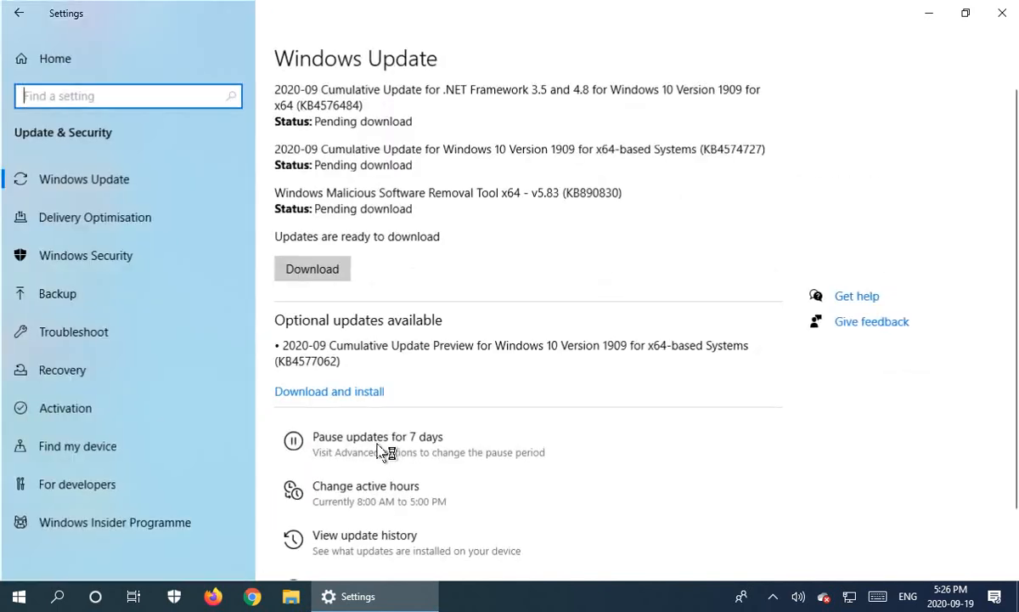
click(85, 179)
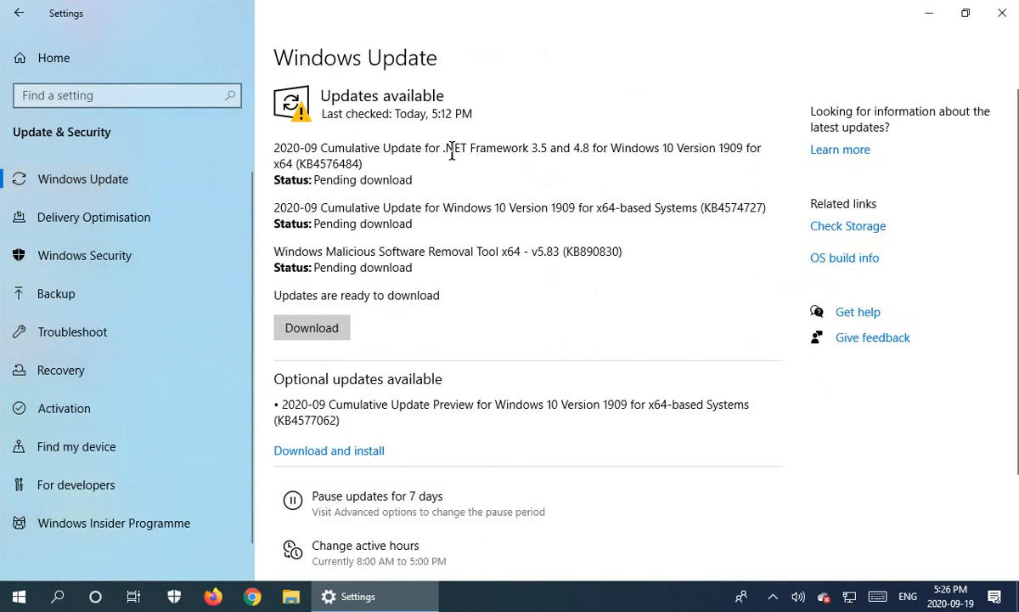
mouse_move(366, 180)
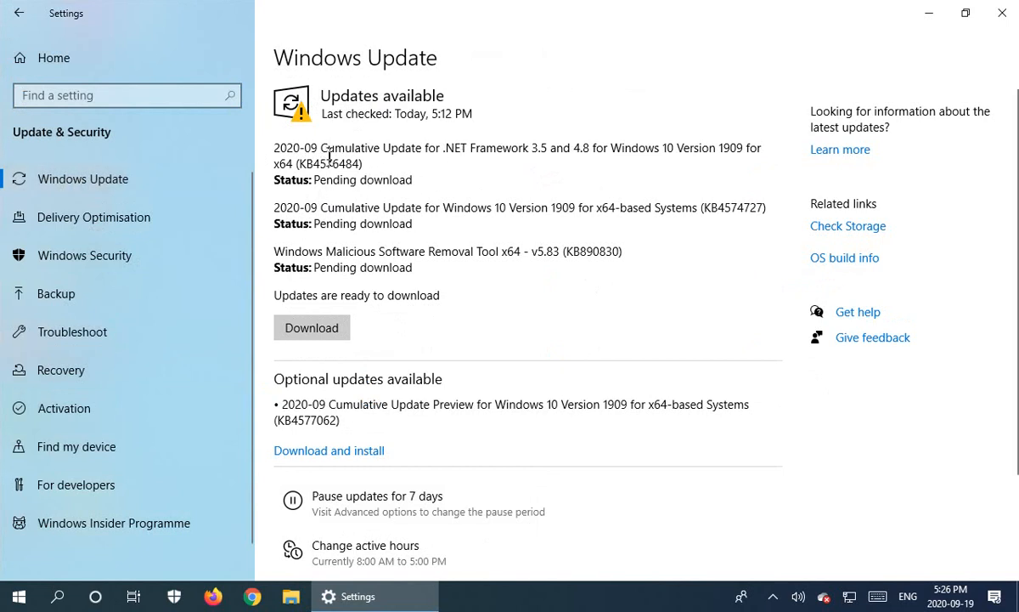
mouse_move(366, 245)
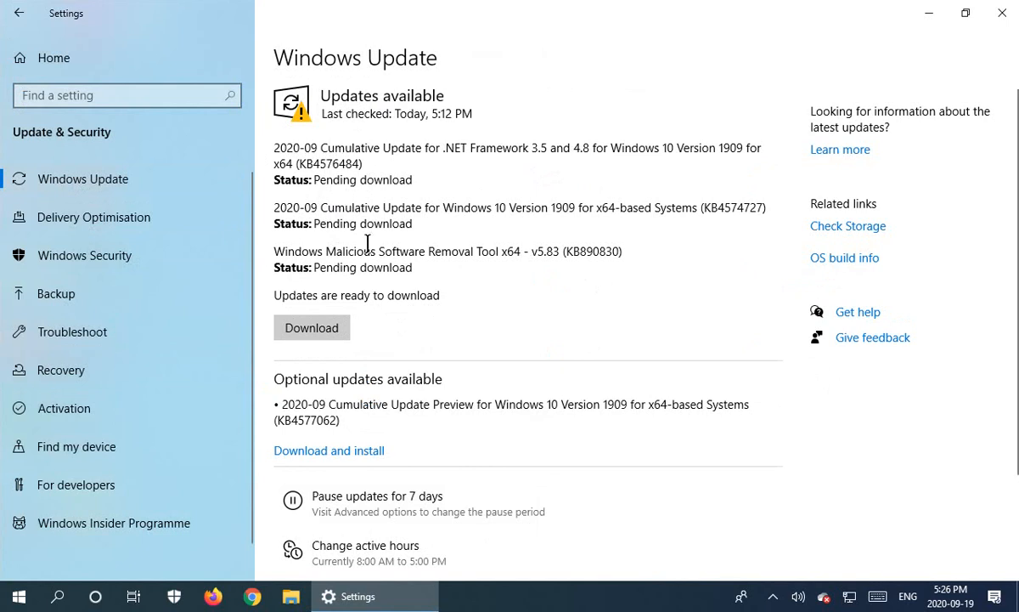
mouse_move(312, 328)
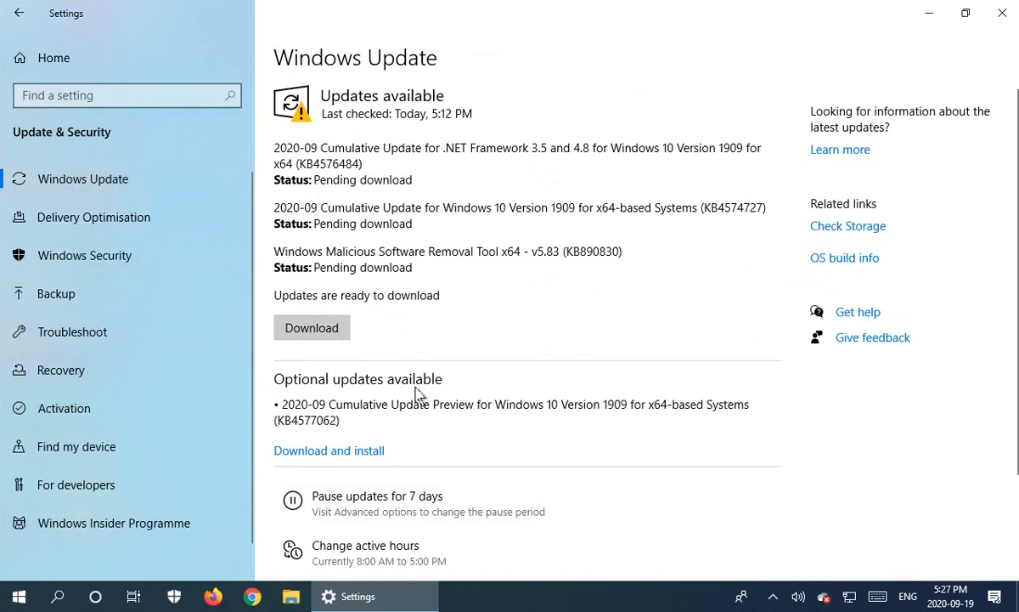
mouse_move(363, 246)
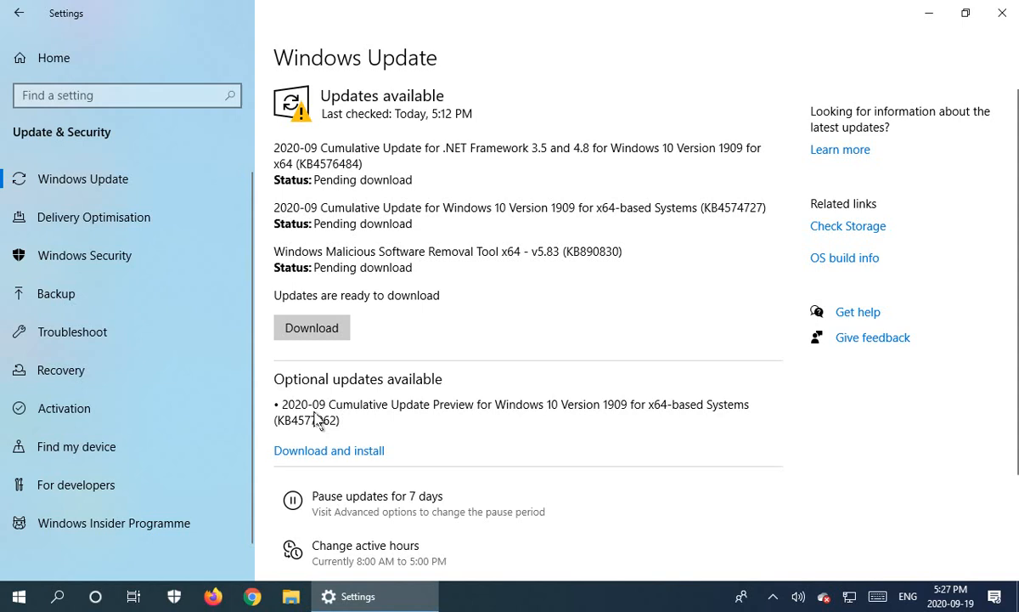
mouse_move(381, 418)
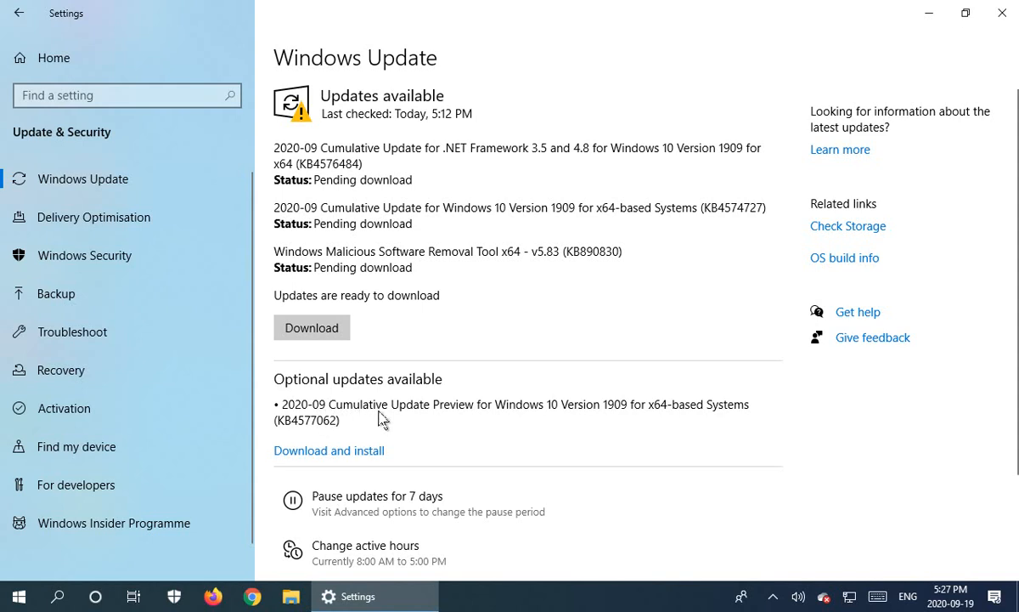
mouse_move(650, 421)
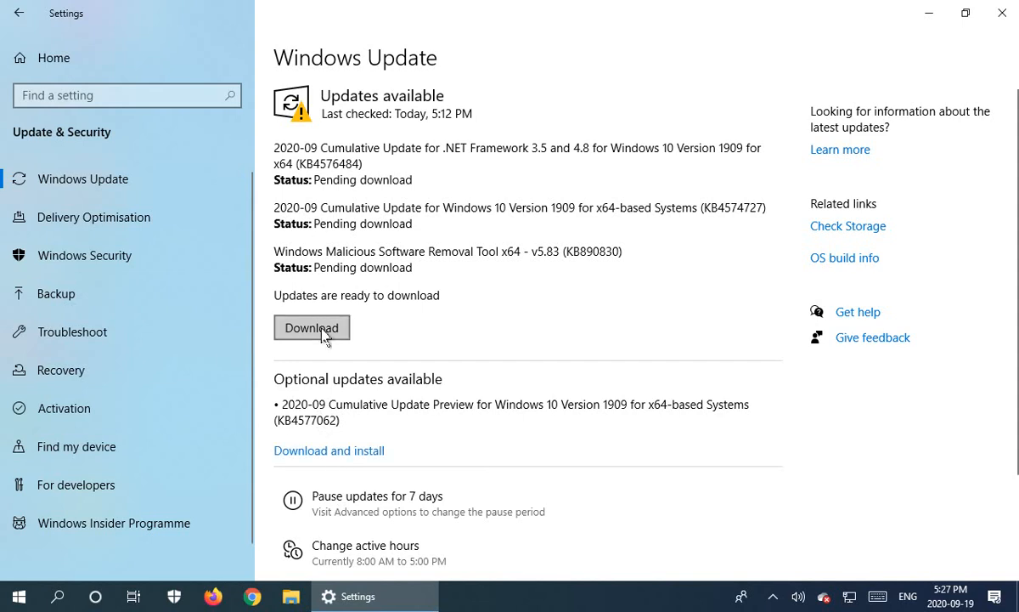
Start downloading the pending September cumulative and .NET updates.
click(313, 328)
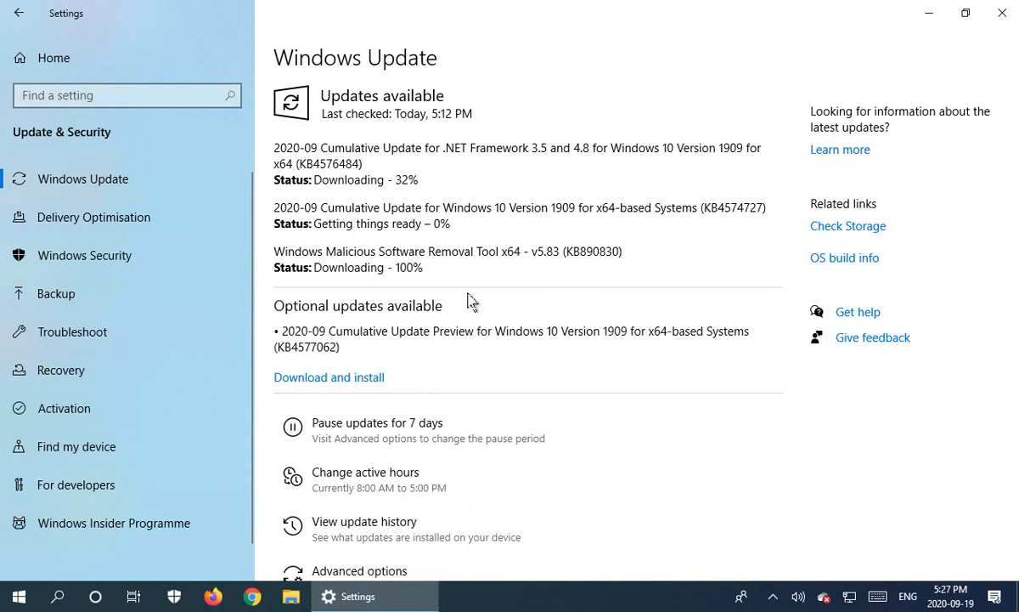
mouse_move(357, 390)
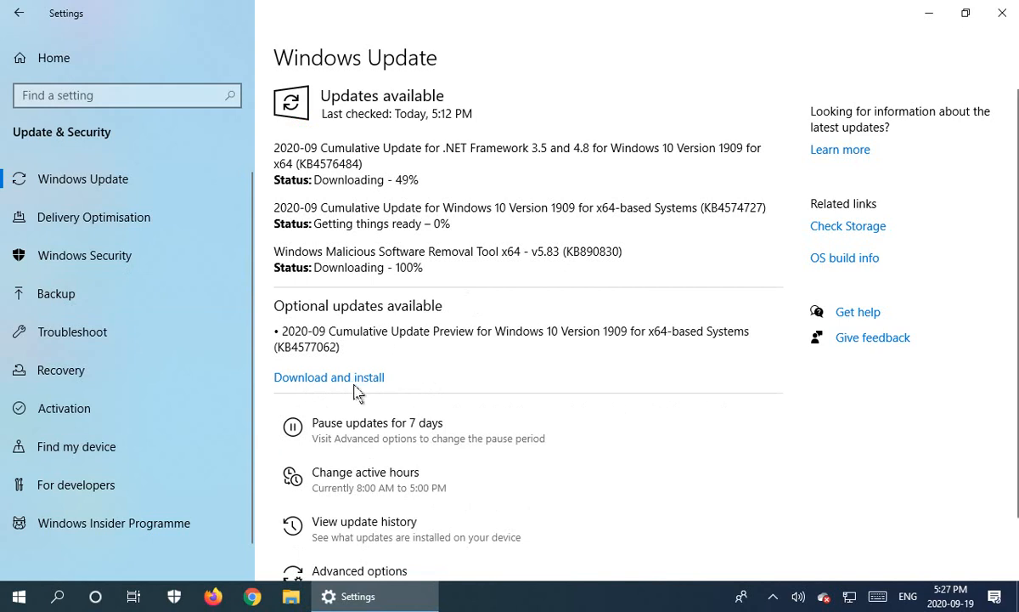
mouse_move(482, 388)
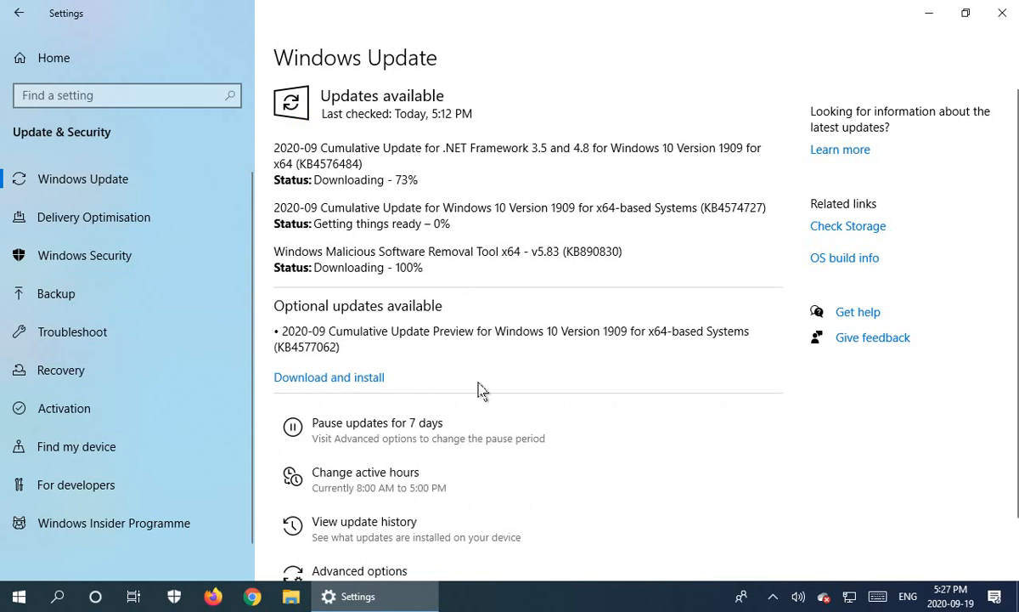
mouse_move(472, 391)
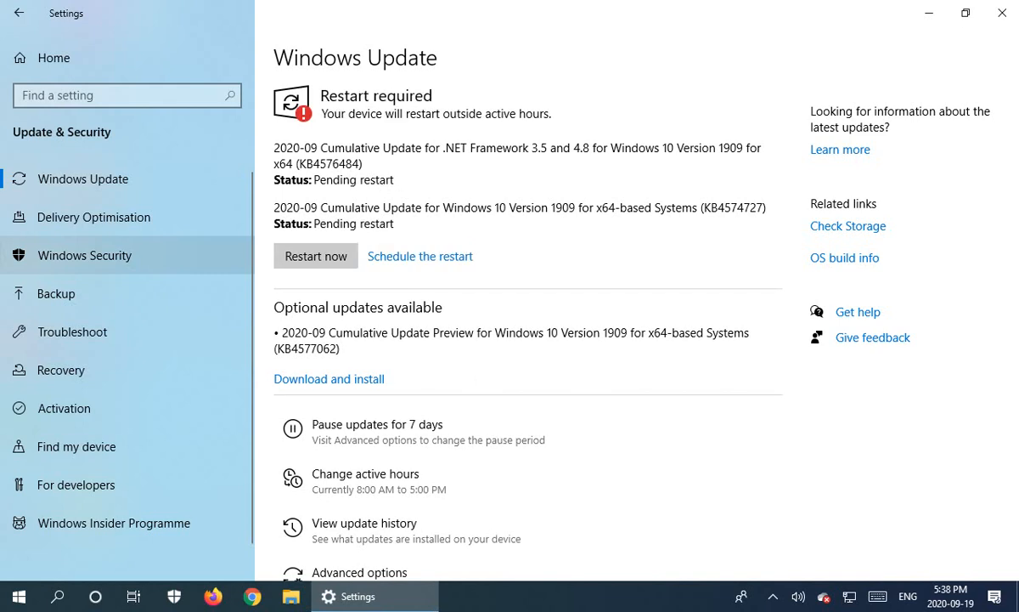
mouse_move(357, 329)
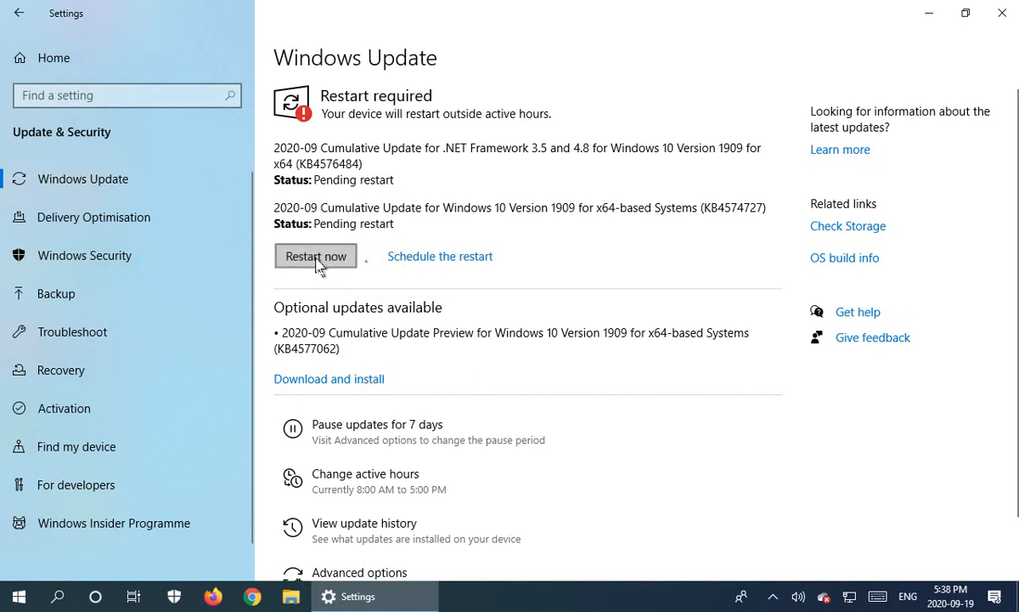
Restart the PC to apply the updates, then bring up the Start menu afterwards.
click(316, 255)
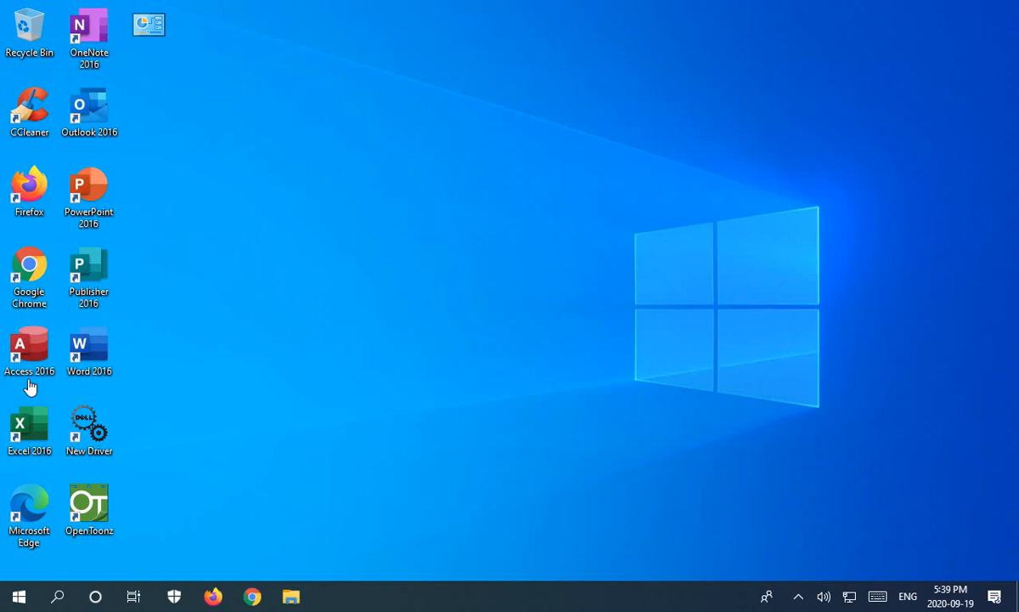
click(18, 595)
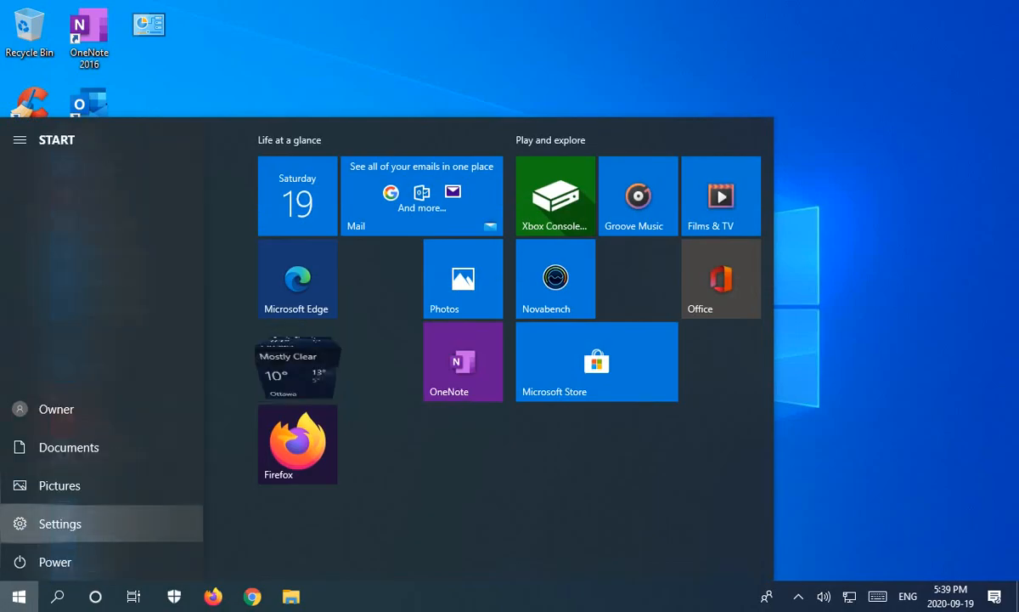
Return to Windows Update after the restart, showing the PC up to date.
click(60, 523)
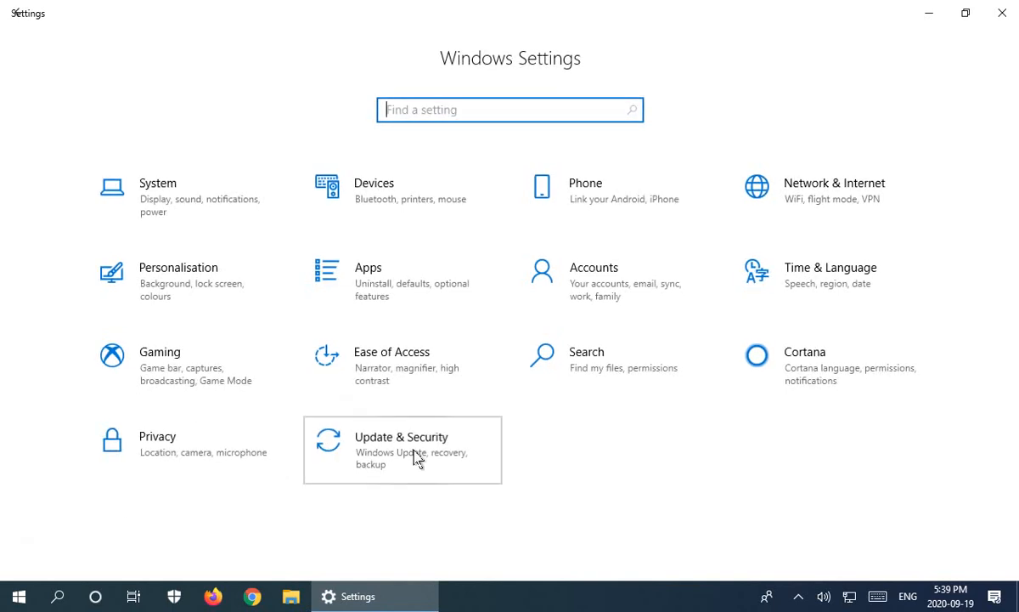
click(401, 448)
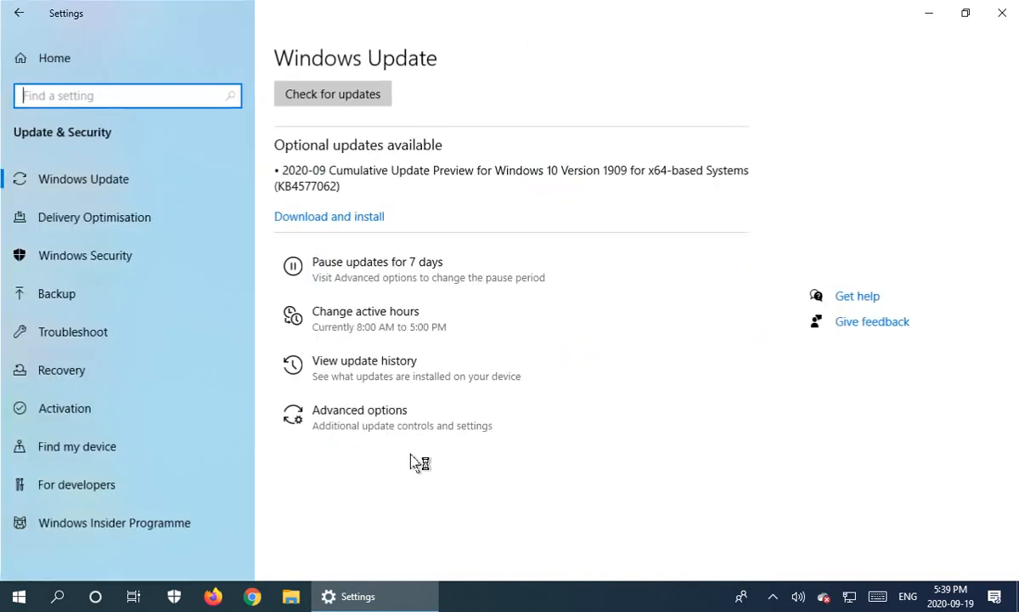
click(332, 93)
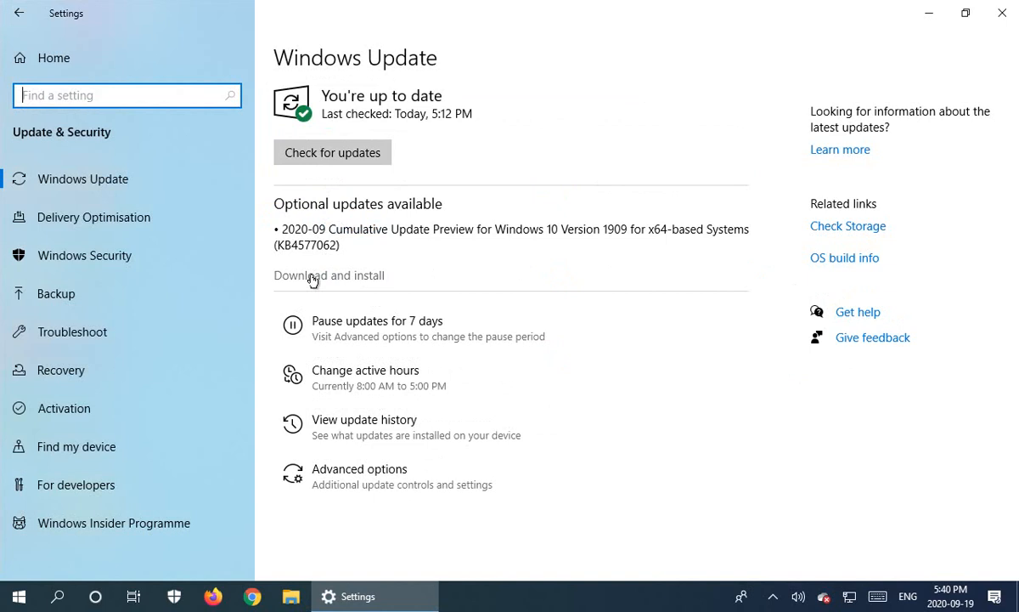
Download and install the optional .NET Framework preview update.
click(331, 153)
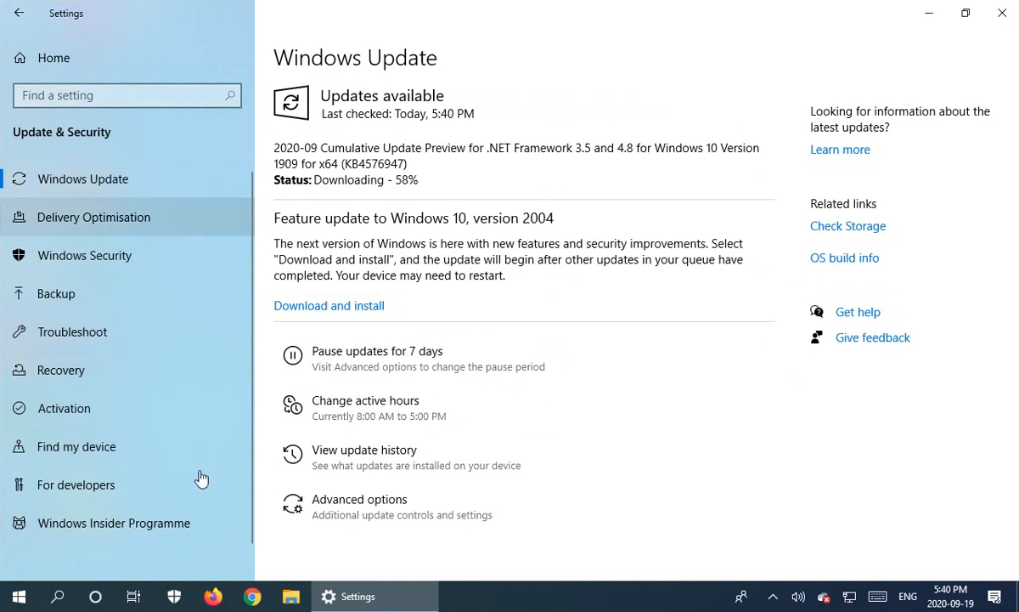
mouse_move(384, 155)
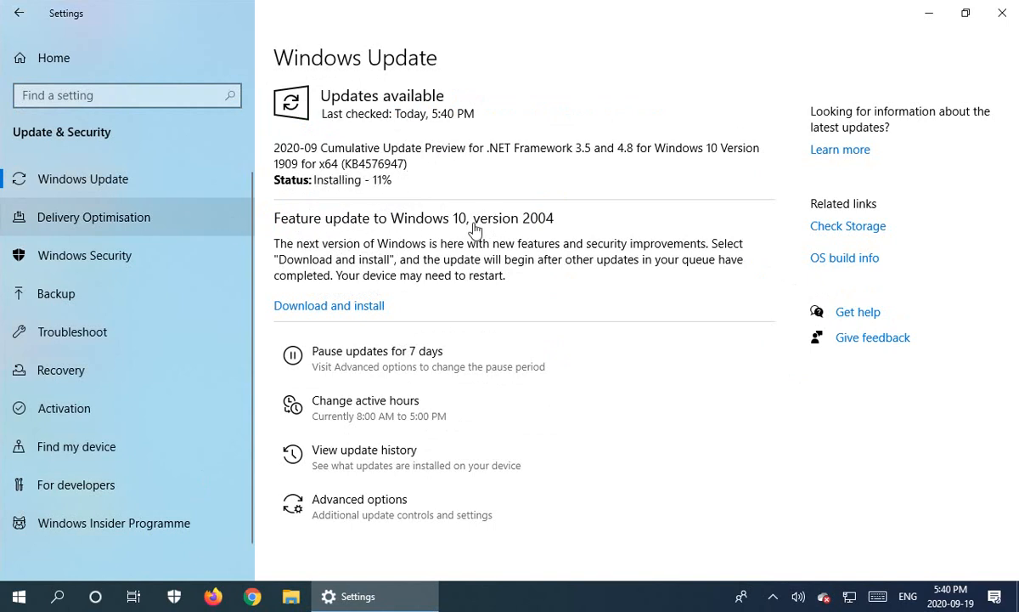
mouse_move(338, 270)
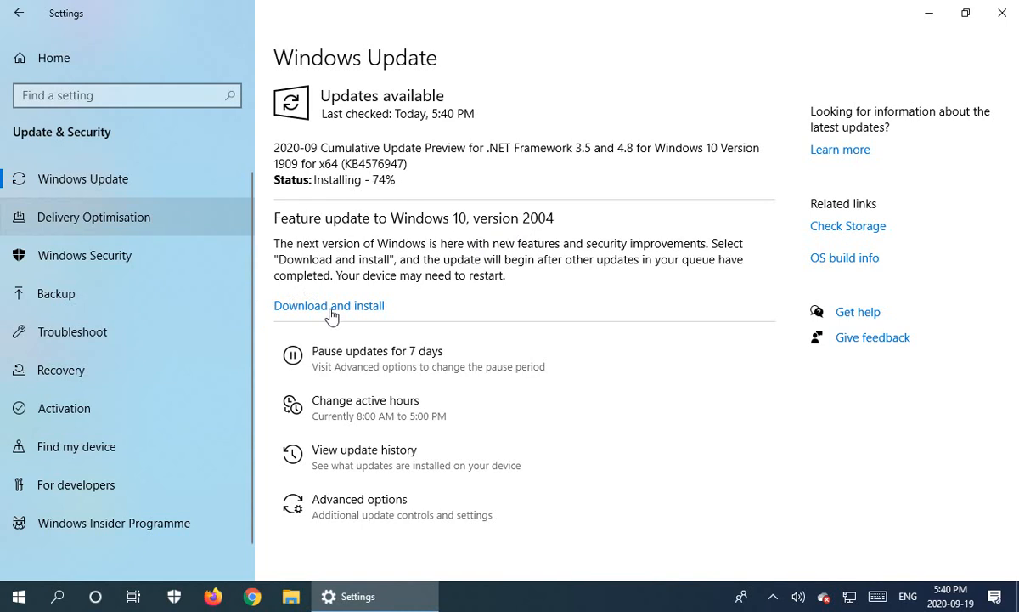
mouse_move(349, 203)
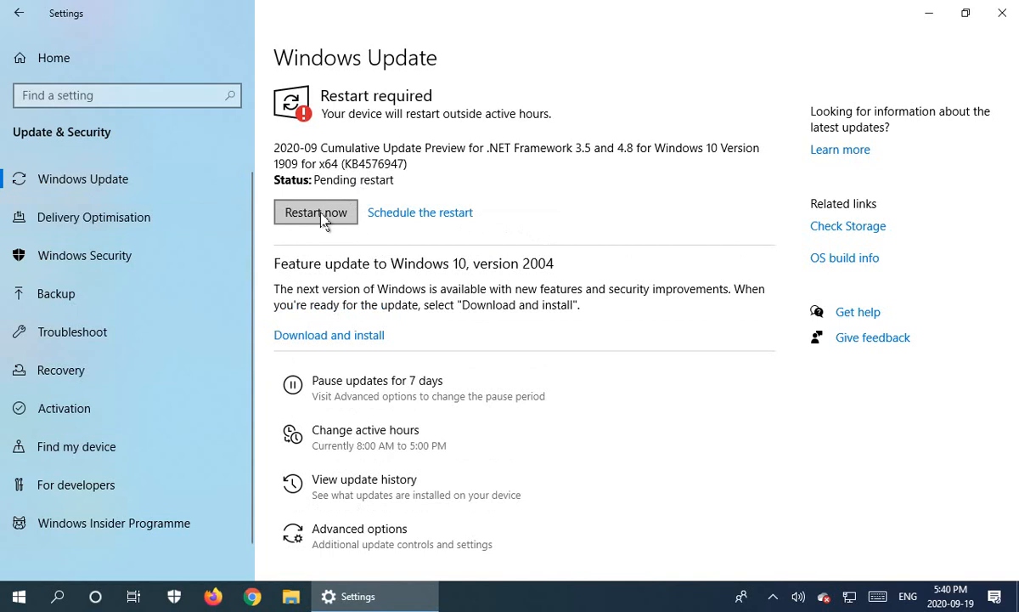
Restart the PC to finish the .NET Framework preview update.
click(316, 210)
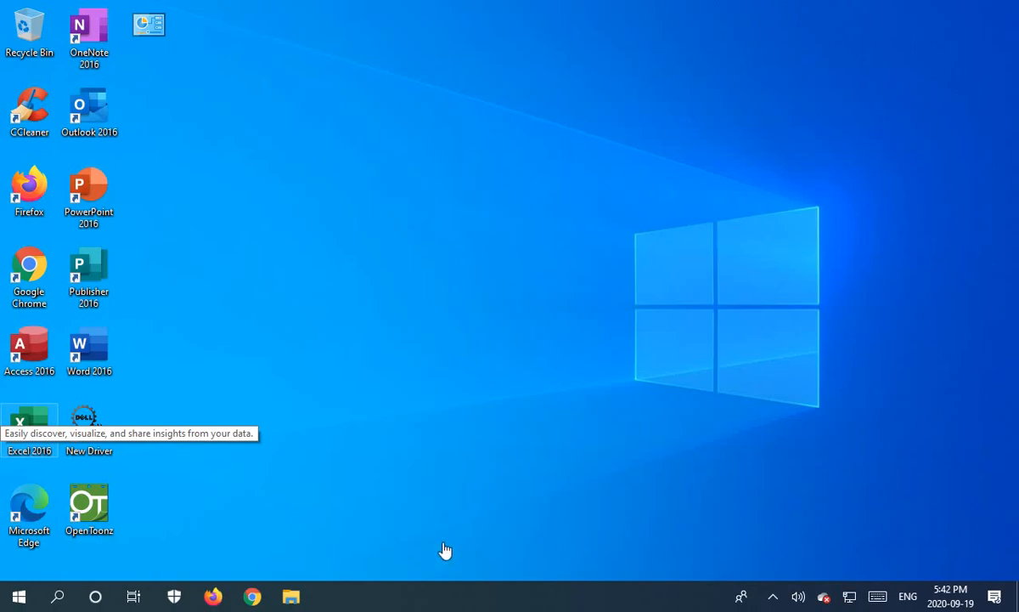
Return to Windows Update after the second restart, with version 2004 still offered.
click(17, 595)
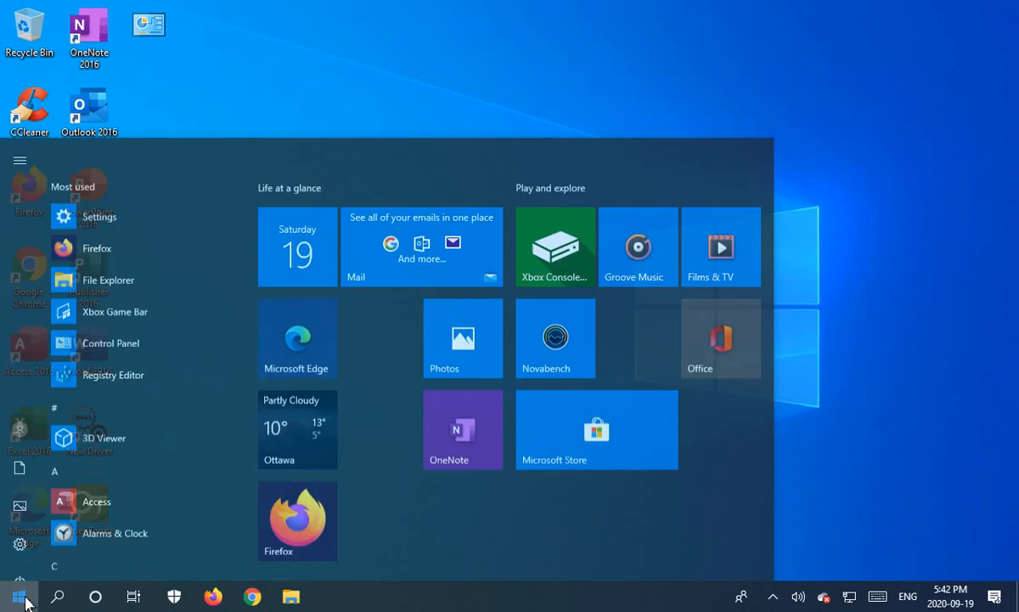
click(99, 217)
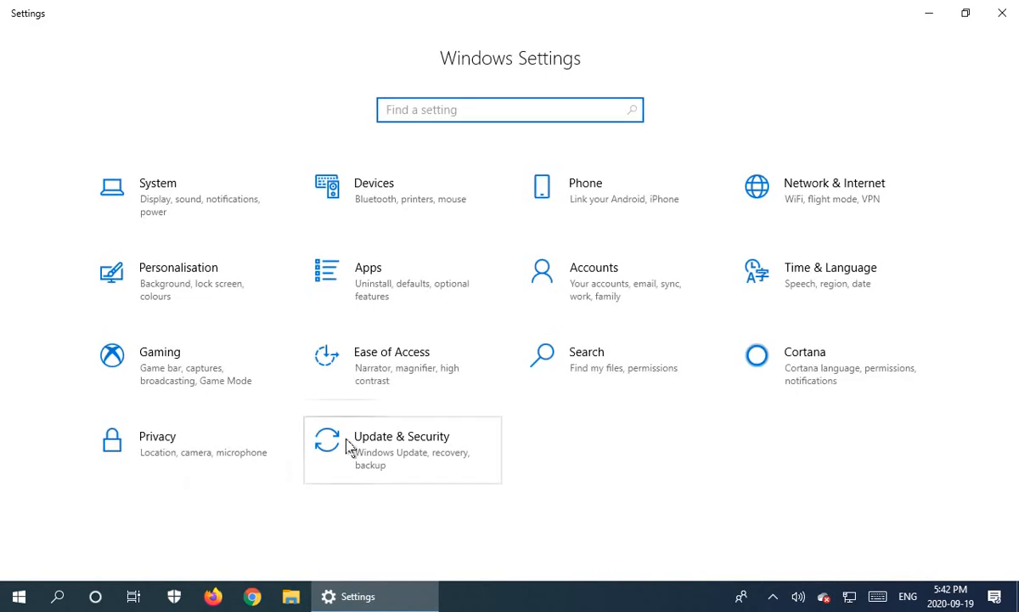
click(401, 435)
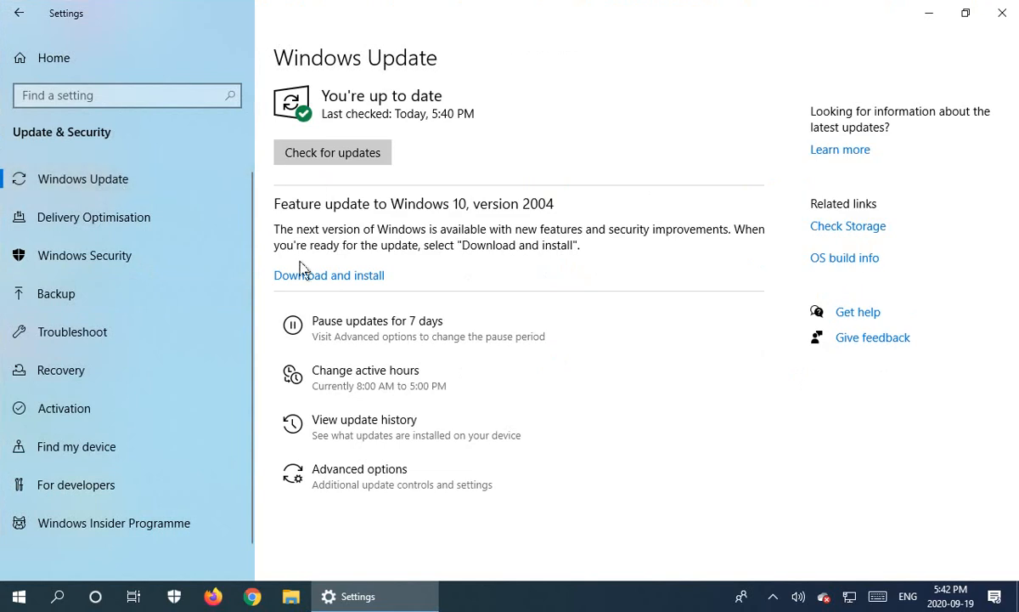
mouse_move(328, 282)
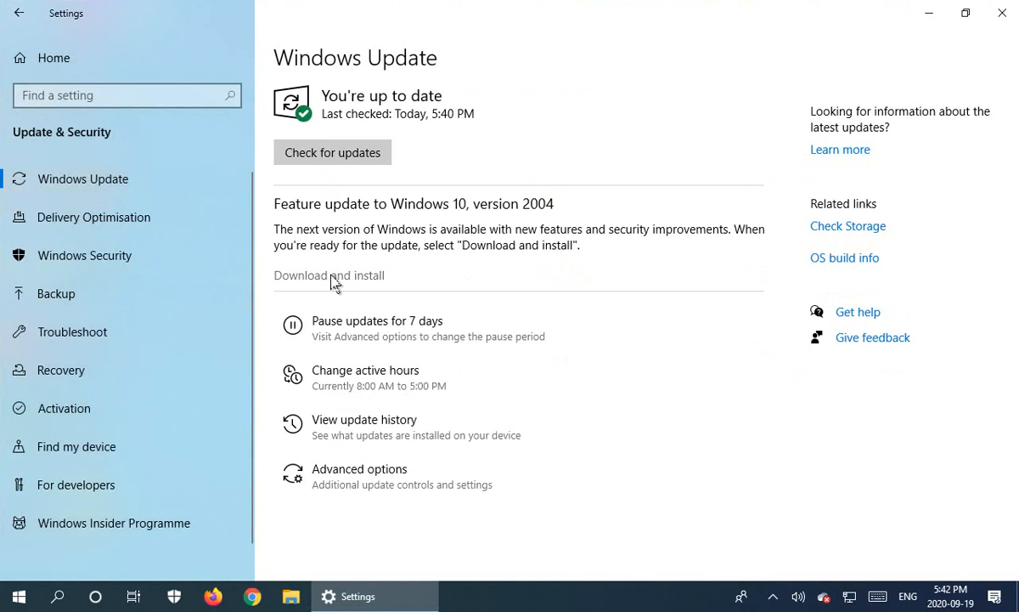
Download and install the Windows 10 version 2004 feature update.
click(331, 153)
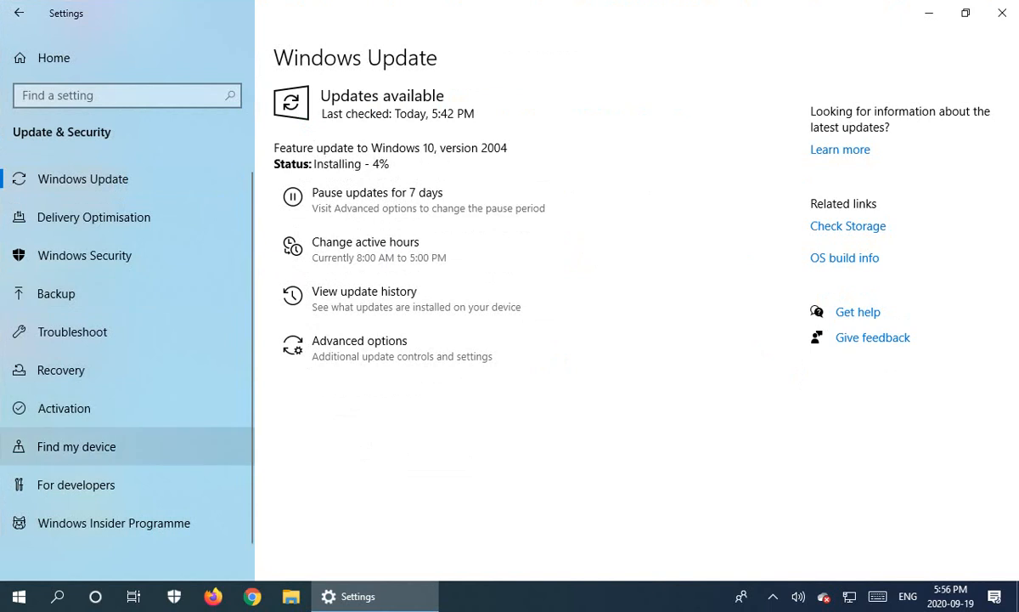
mouse_move(594, 292)
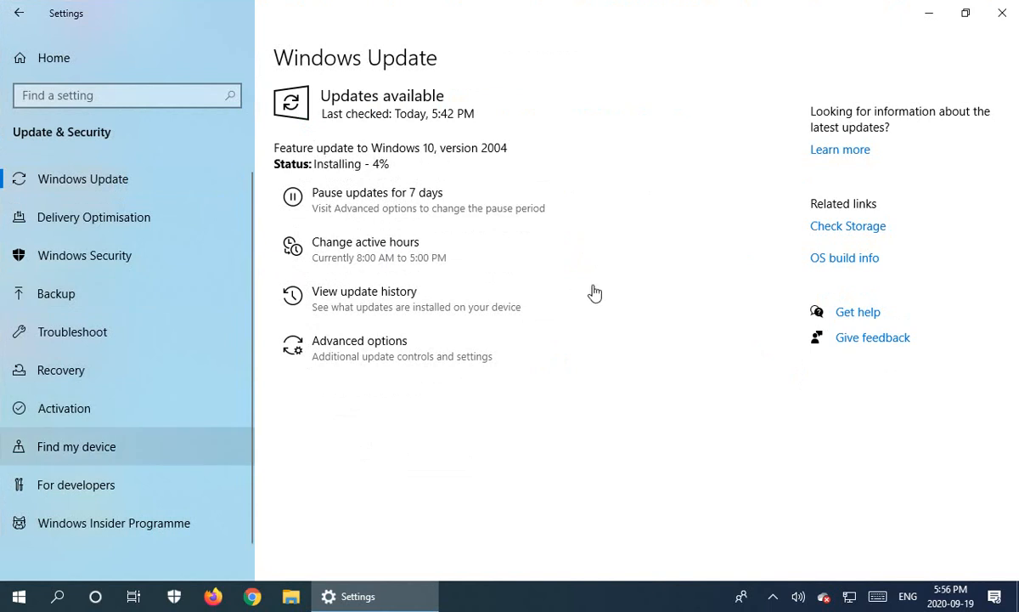